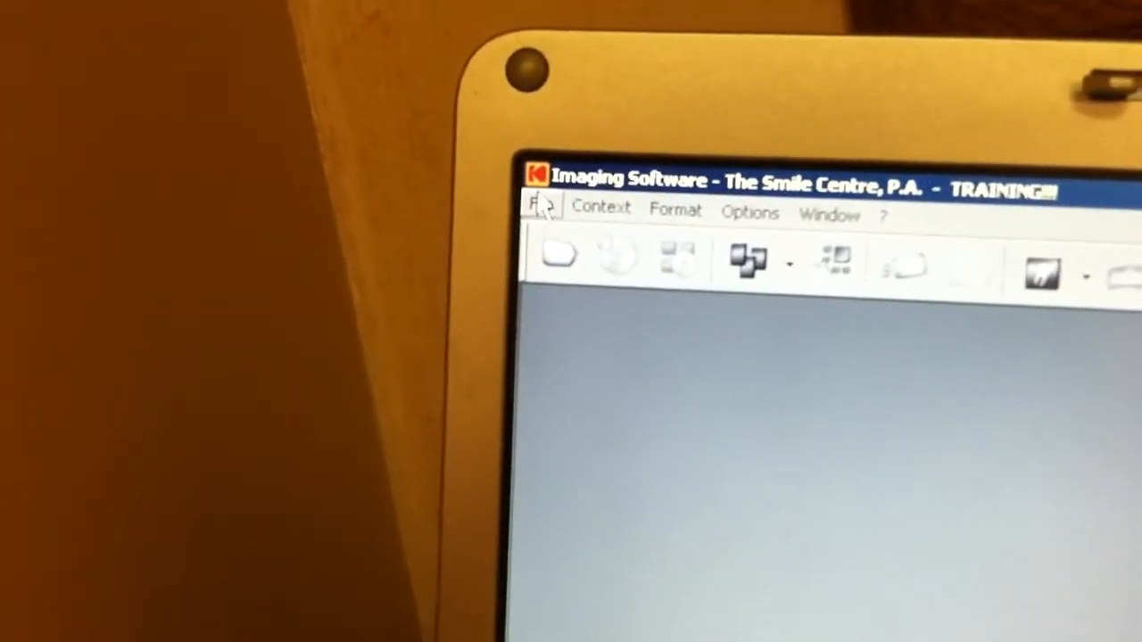
Step: Bring up the TWAIN acquisition options from the File menu
{"action": "left_click", "coordinate": [539, 207]}
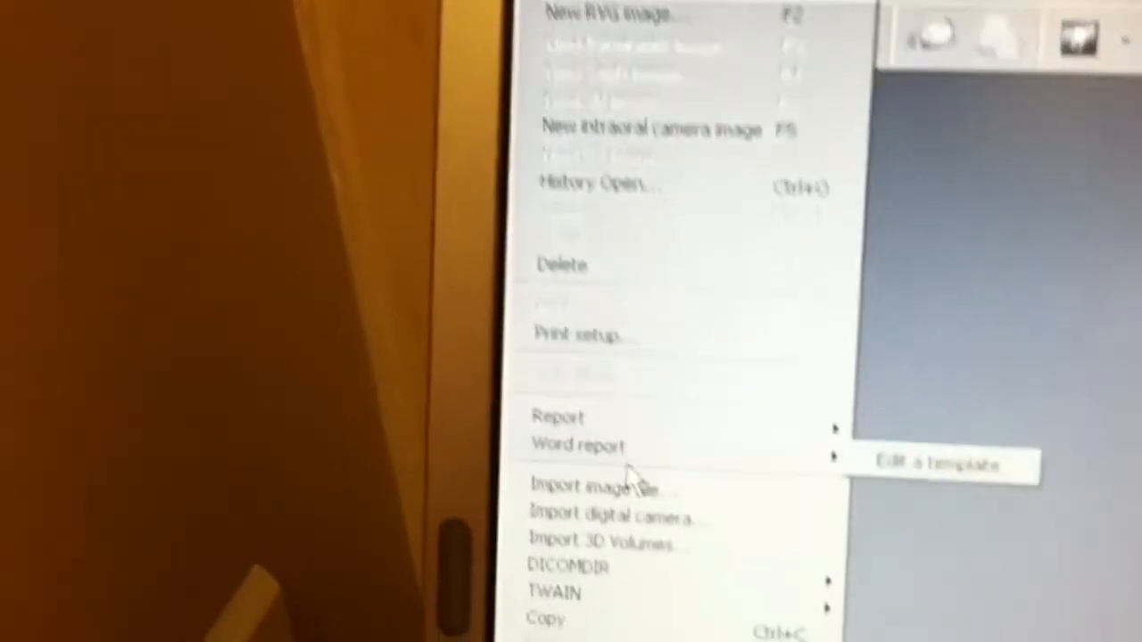
{"action": "mouse_move", "coordinate": [571, 487]}
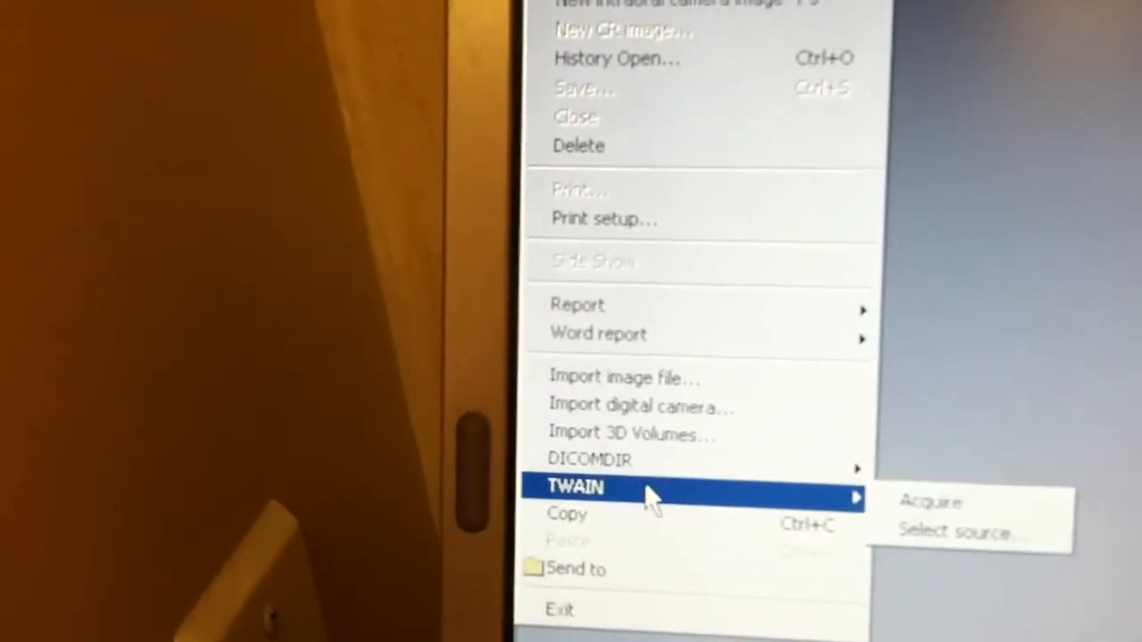
{"action": "left_click", "coordinate": [959, 532]}
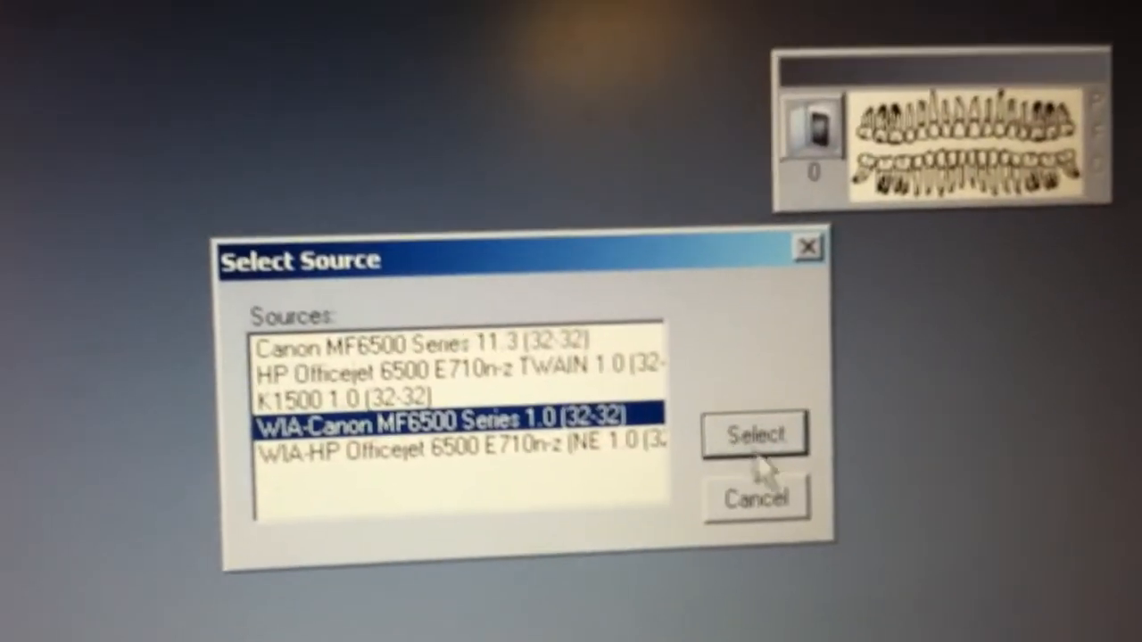
Step: Confirm WIA-Canon MF6500 Series 1.0 as the image source
{"action": "left_click", "coordinate": [753, 435]}
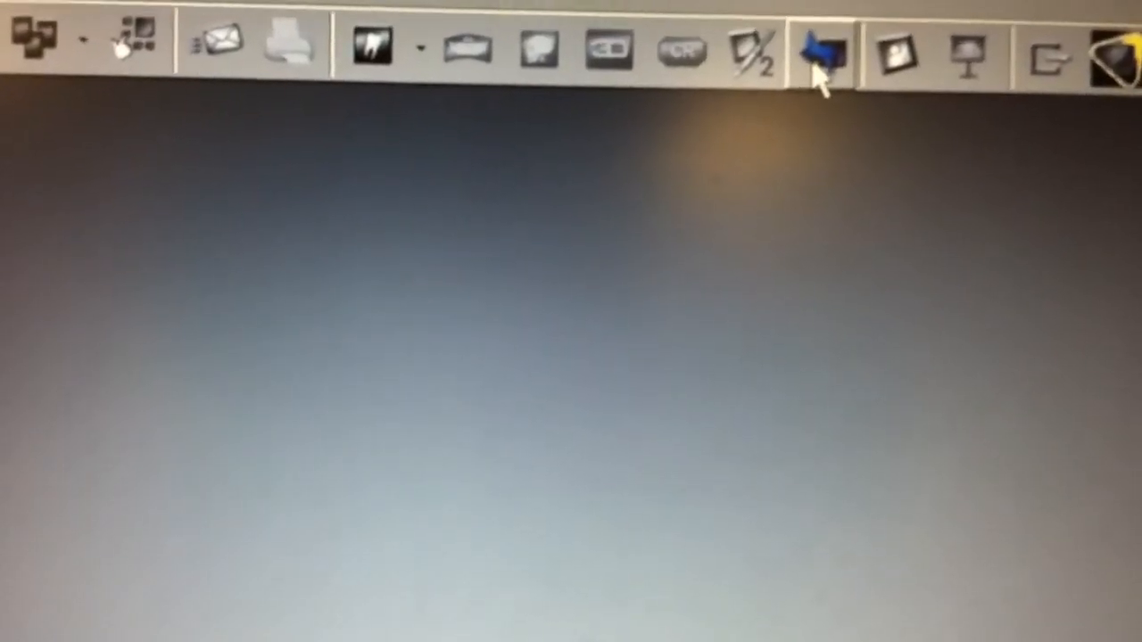
Step: Acquire from the Canon MF6500 with Document Feeder as the paper source
{"action": "left_click", "coordinate": [817, 54]}
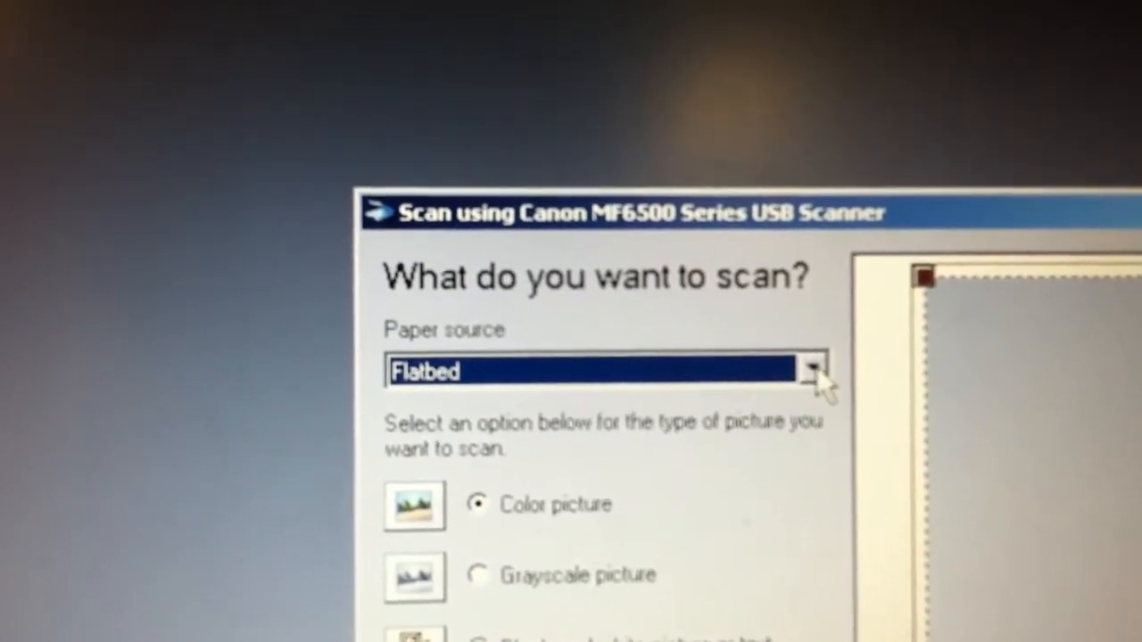
{"action": "left_click", "coordinate": [817, 371]}
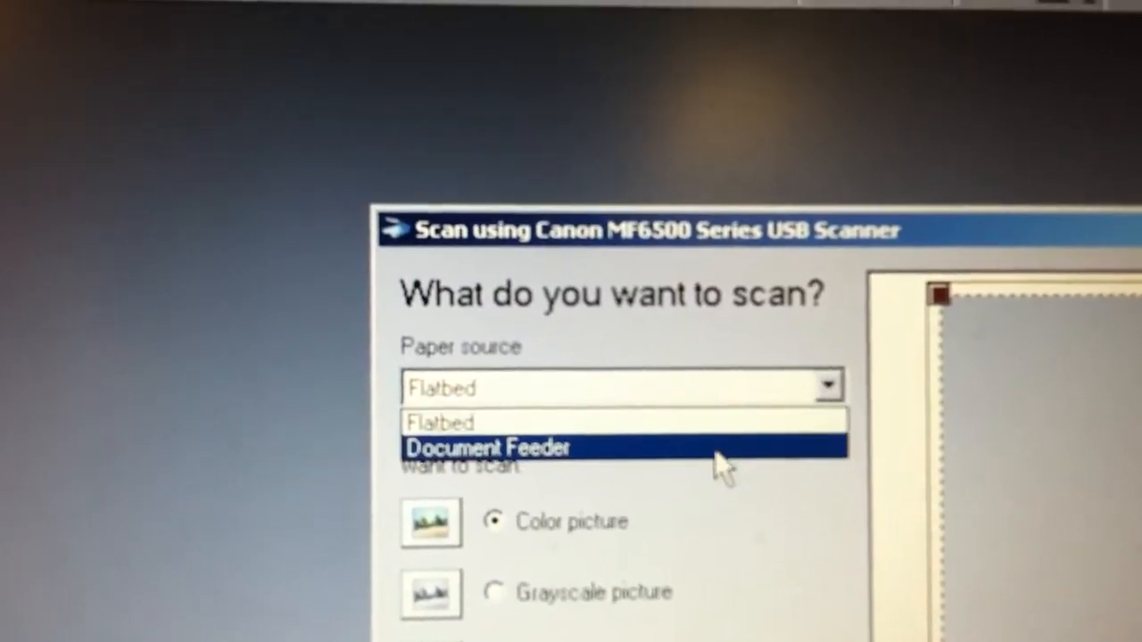
{"action": "left_click", "coordinate": [489, 446]}
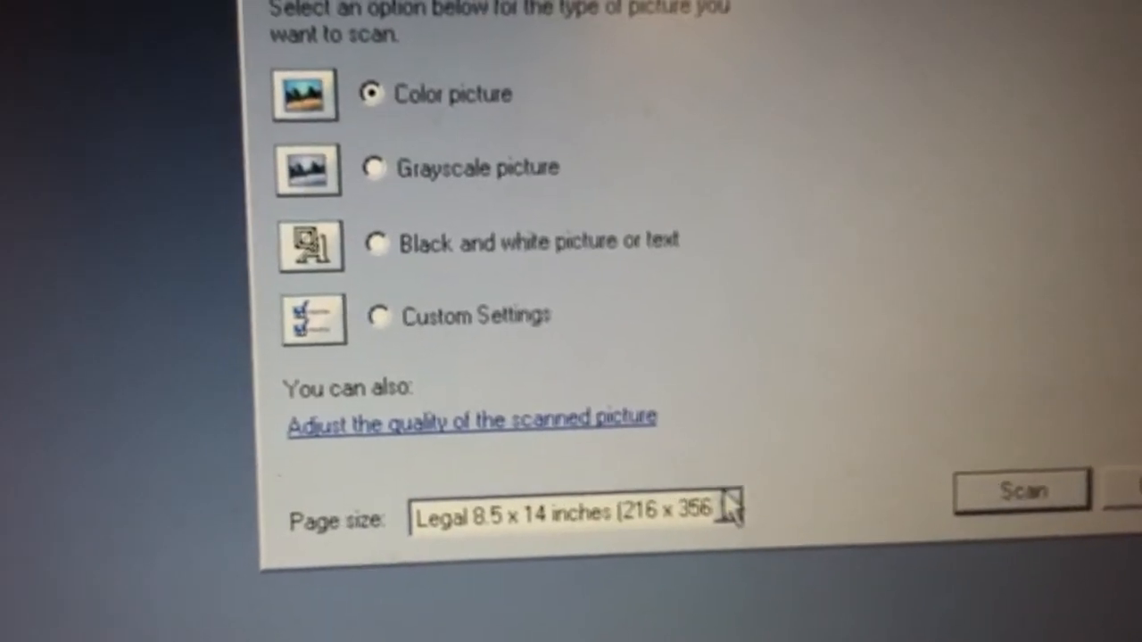
Step: Set page size to Letter 8.5 x 11 inches and start the scan
{"action": "left_click", "coordinate": [729, 510]}
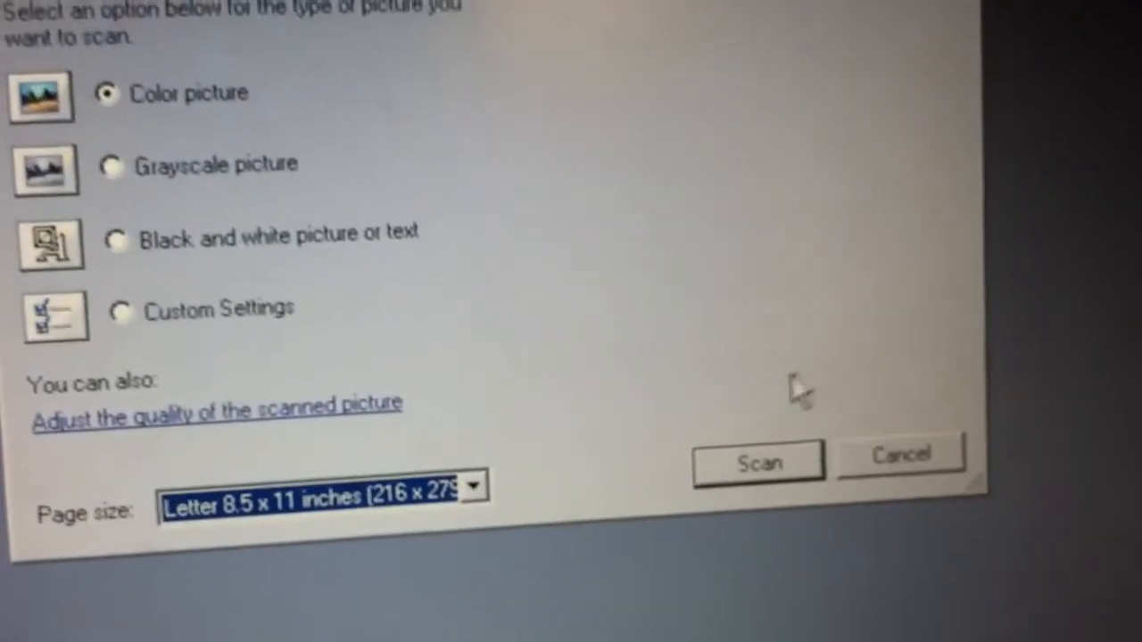
{"action": "left_click", "coordinate": [757, 462]}
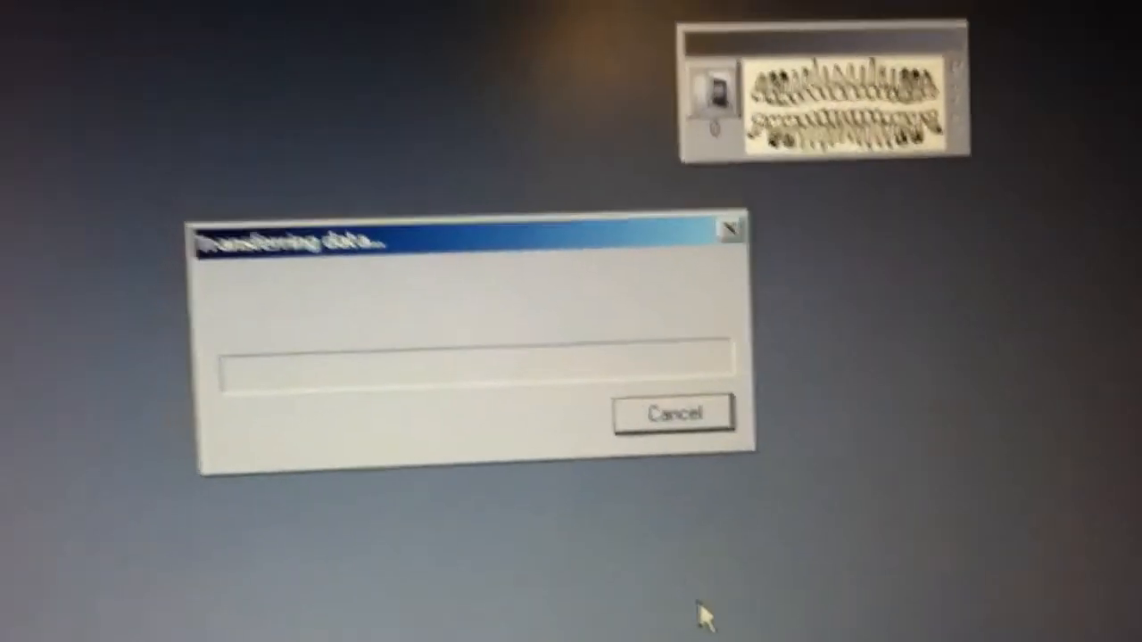